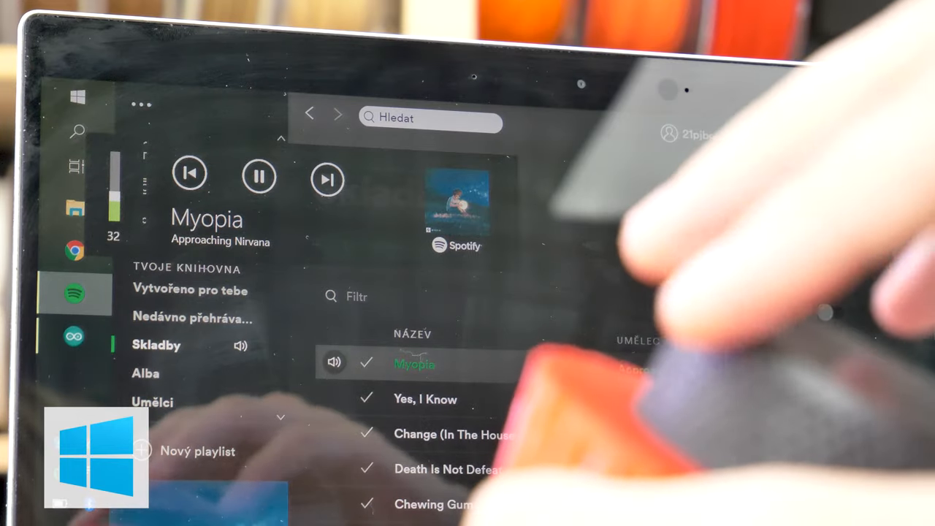
- Change the counter-clockwise Consumer.write command to MEDIA_VOLUME_DOWN and review the includes
drag(114, 212, 114, 158)
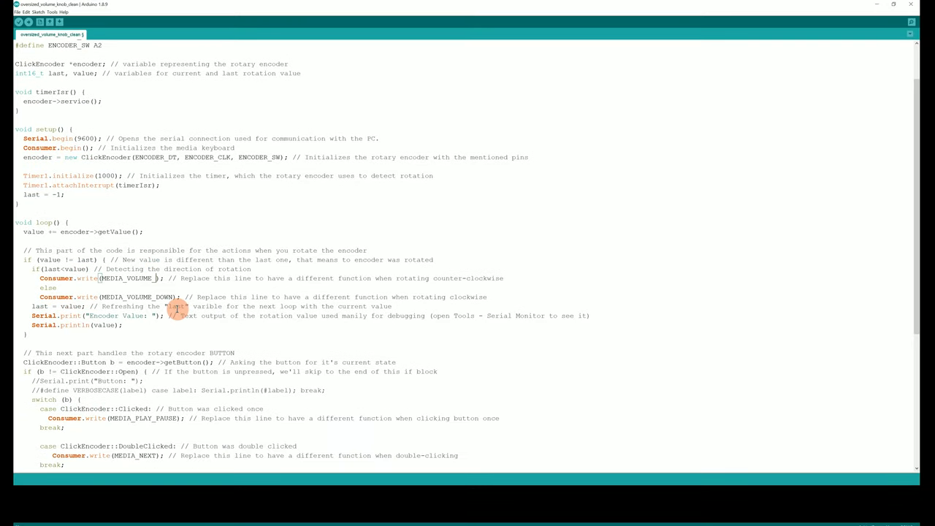
text(DOWN)
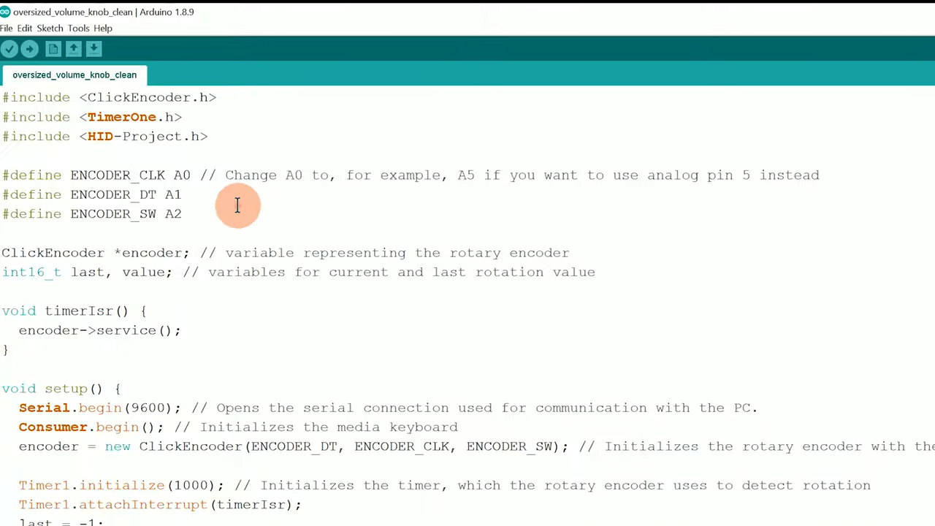
click(78, 28)
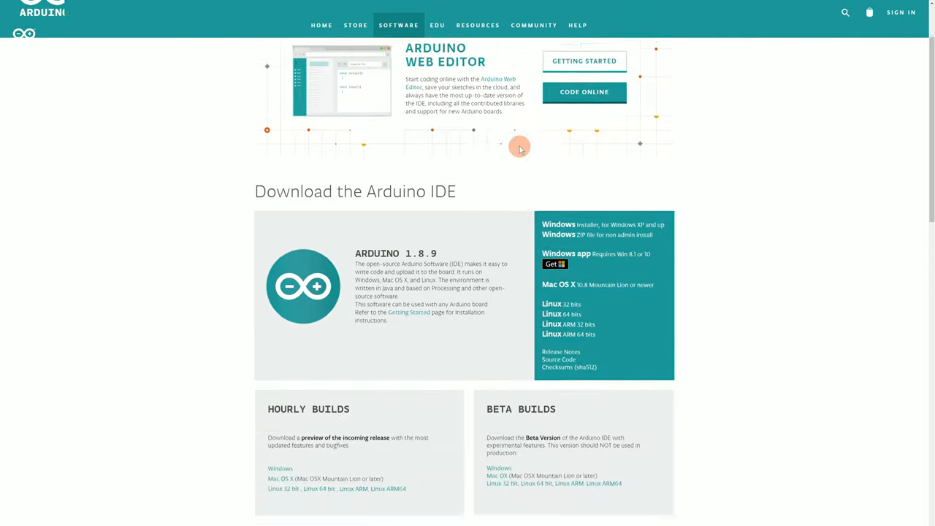
- Scroll the arduino.cc Software page to the Arduino IDE 1.8.9 download
scroll(down, 3)
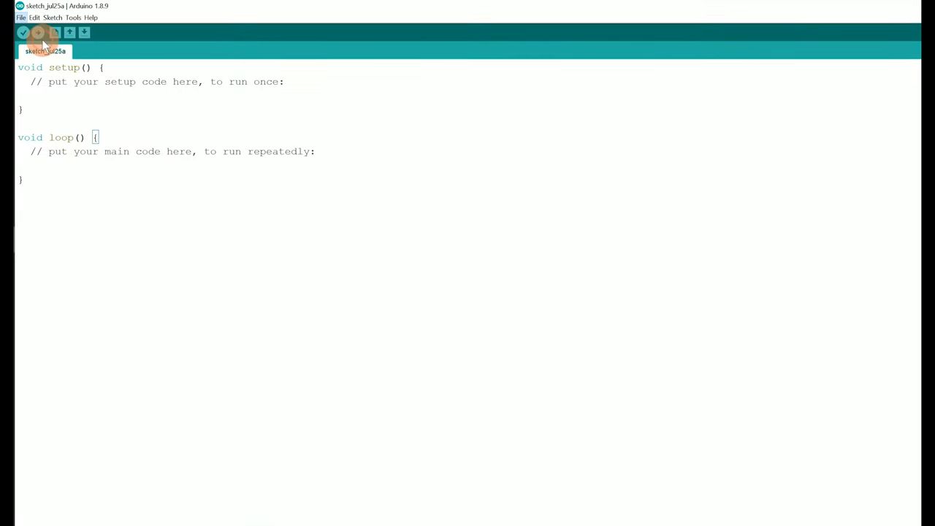
- Open oversized_volume_knob_clean.ino full-window and scroll through its encoder and media-key code
click(54, 33)
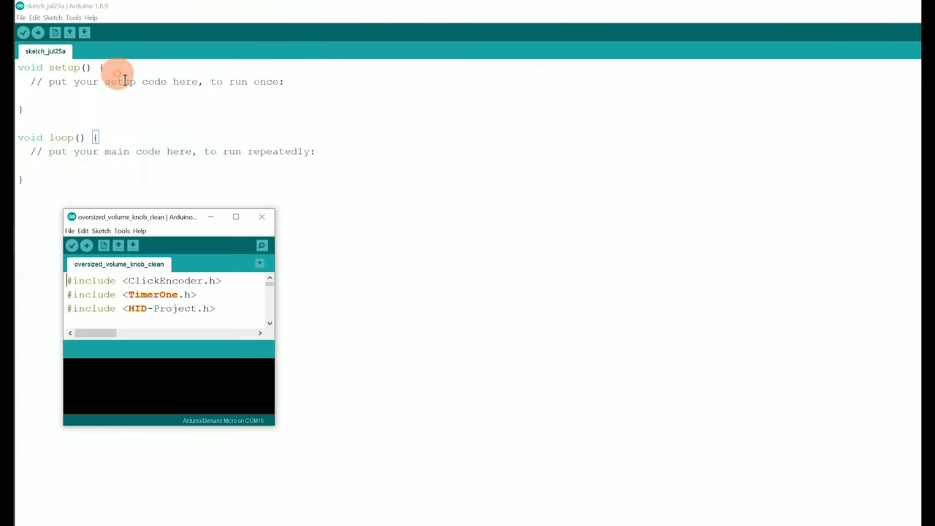
click(235, 216)
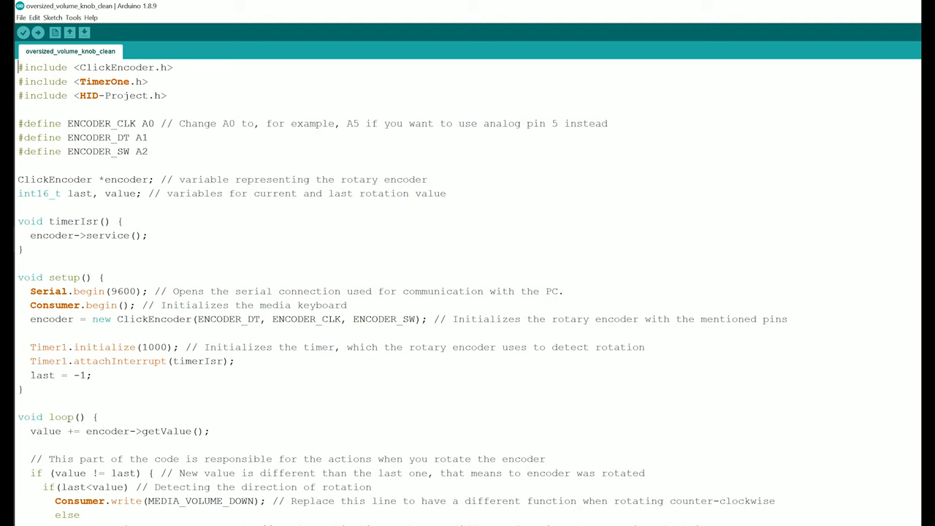
scroll(down, 3)
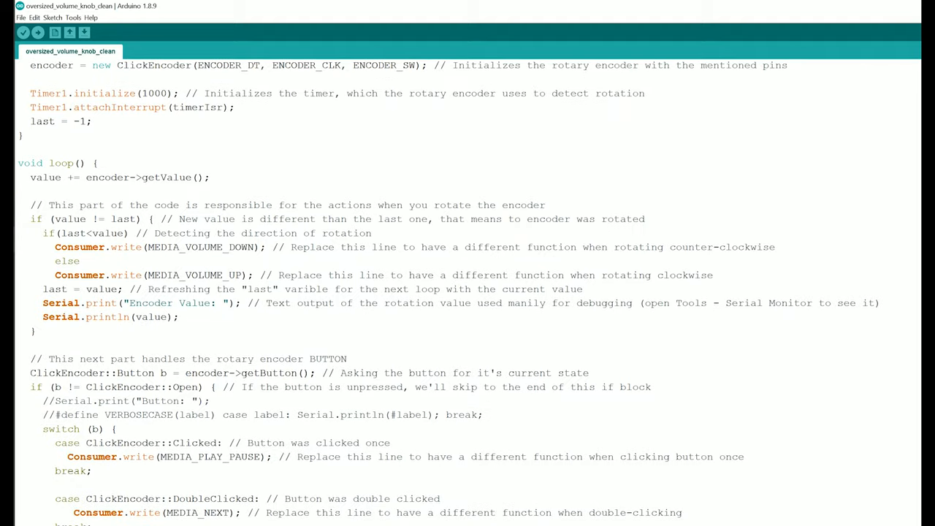
scroll(down, 3)
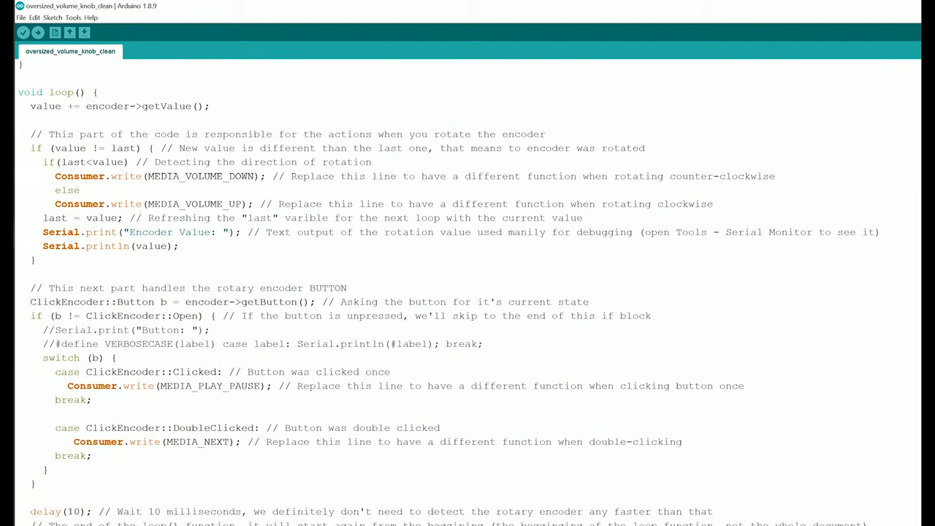
scroll(up, 3)
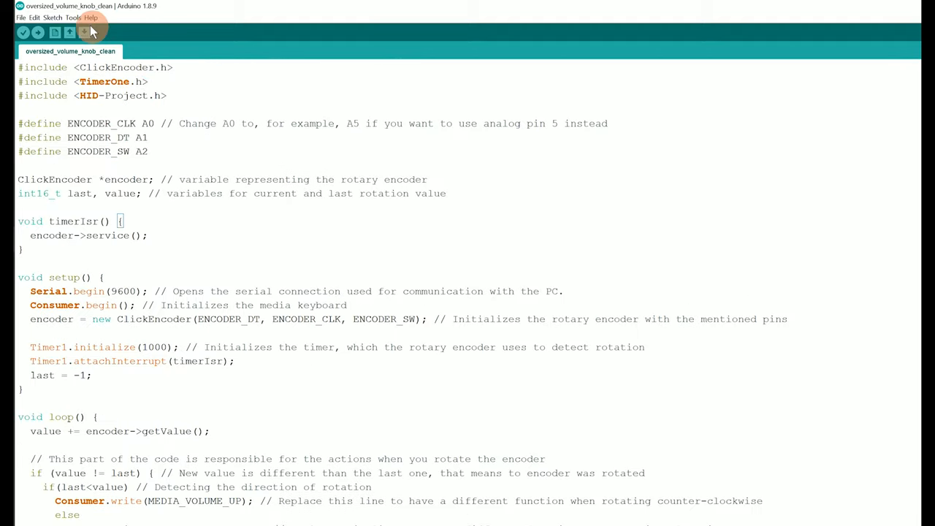
- Install the HID-Project library from the Library Manager
click(73, 17)
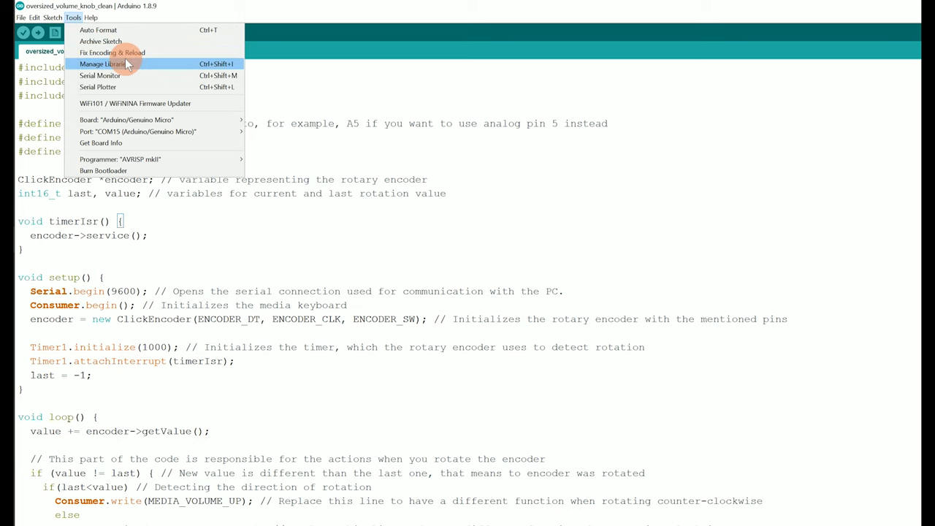
click(102, 64)
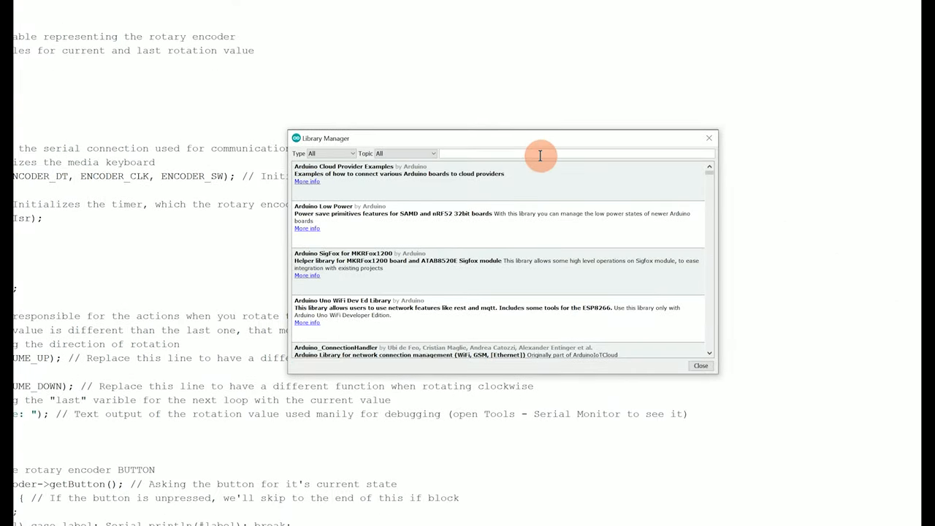
text(hid-project)
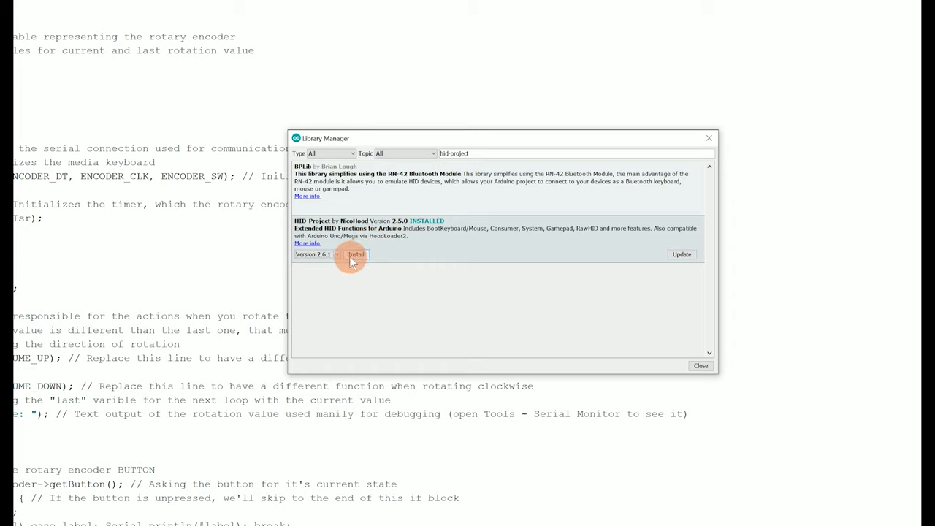
click(357, 254)
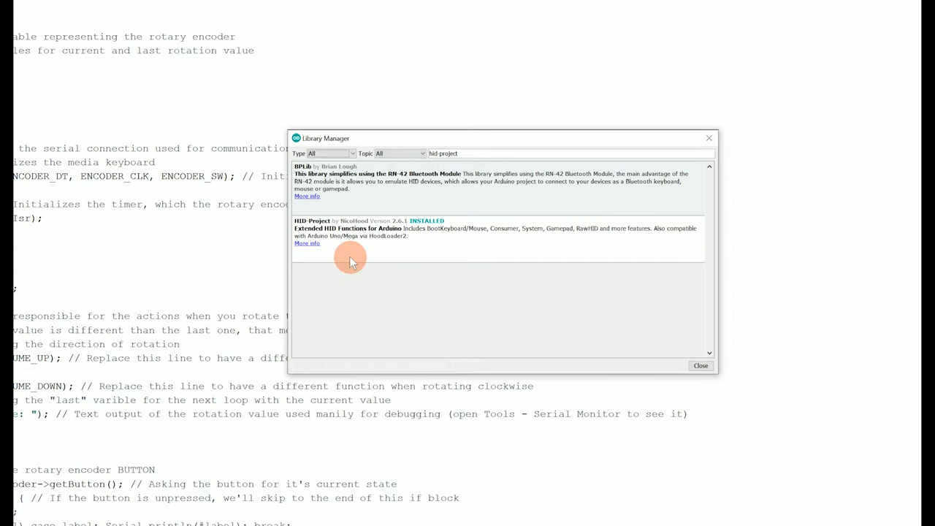
click(700, 365)
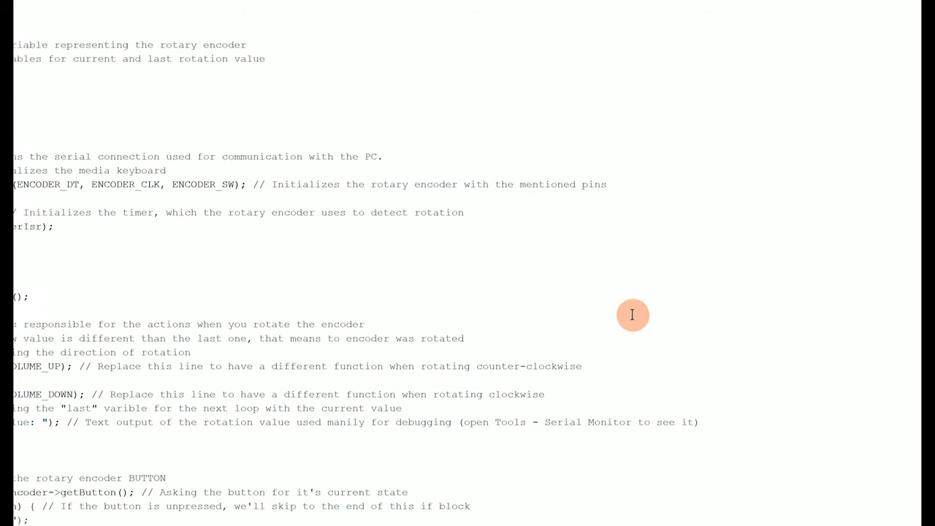
- Install the TimerOne library, then download ClickEncoder from its GitHub page
click(73, 17)
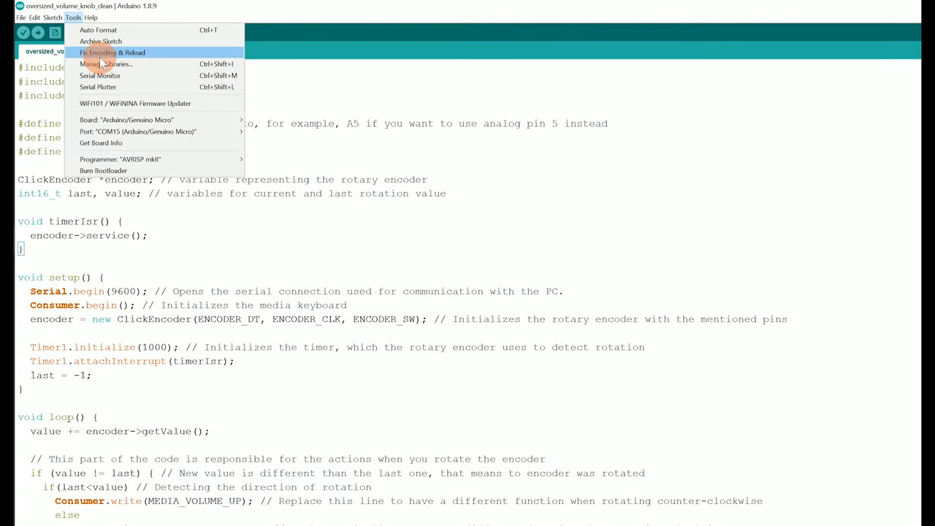
click(106, 64)
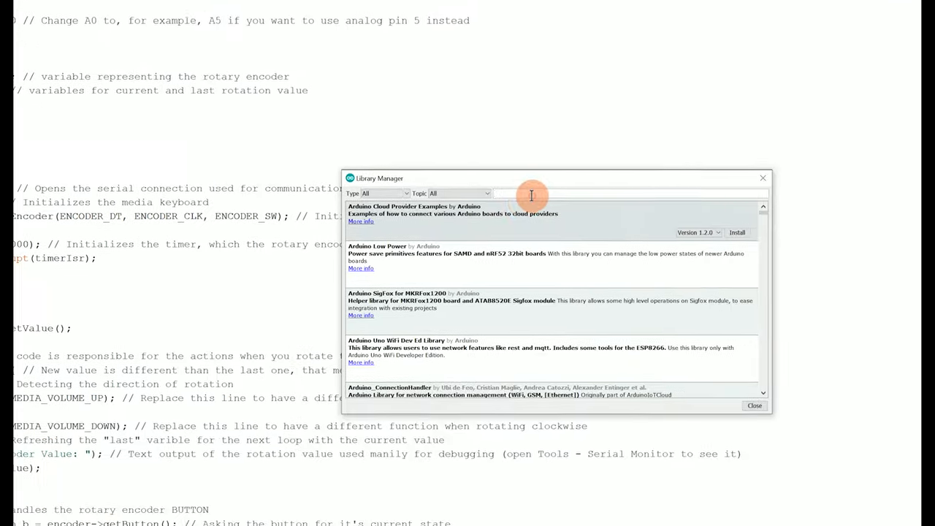
text(timerone)
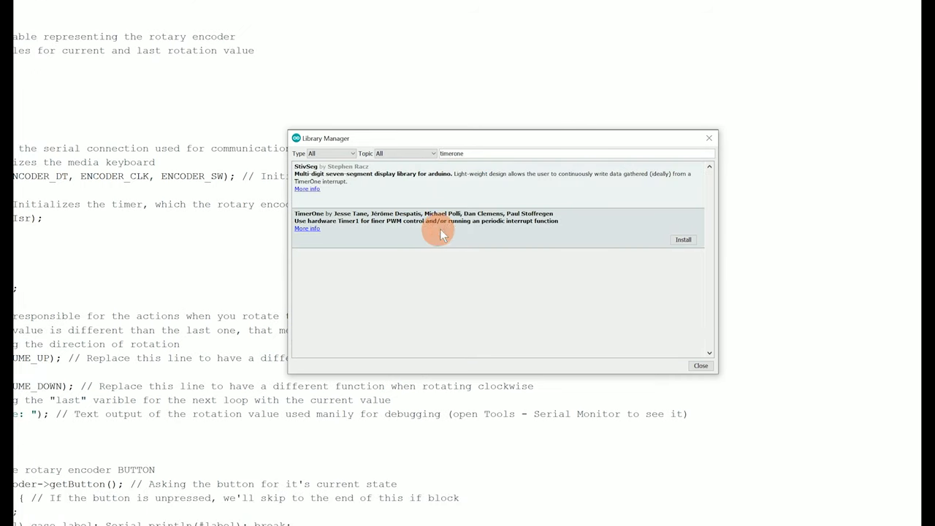
click(683, 240)
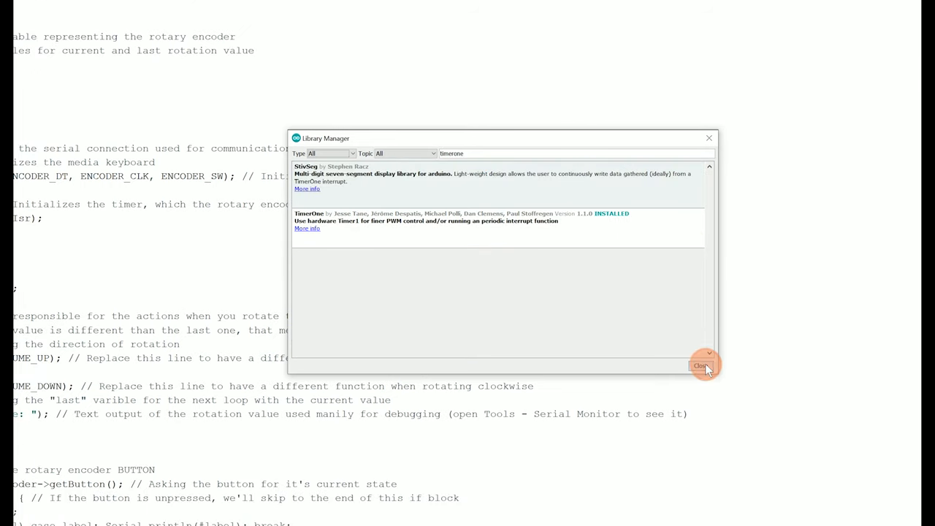
click(700, 365)
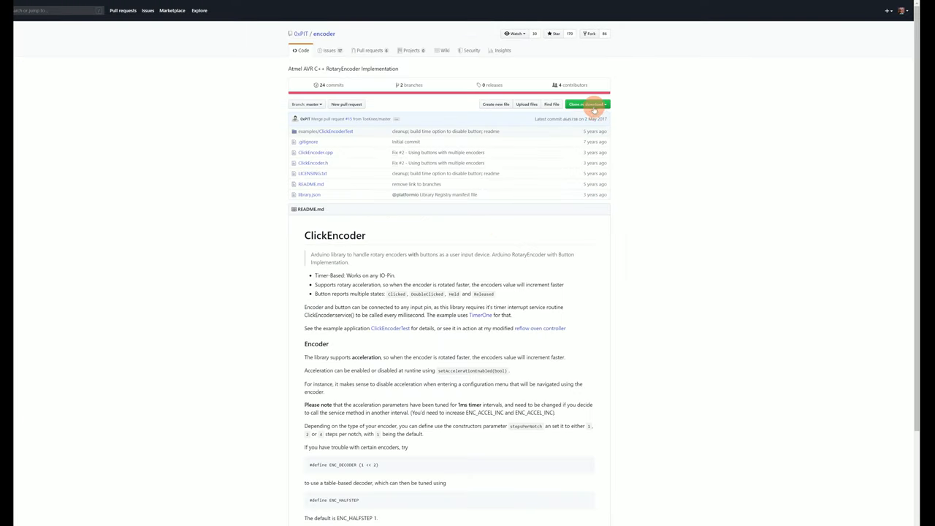
click(587, 104)
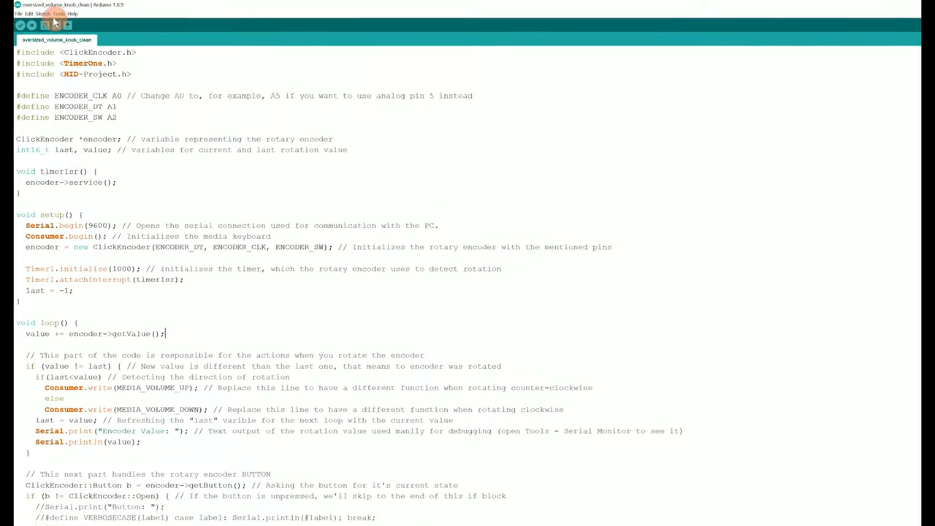
- Check the new libraries under Sketch > Include Library and verify the sketch compiles
click(52, 17)
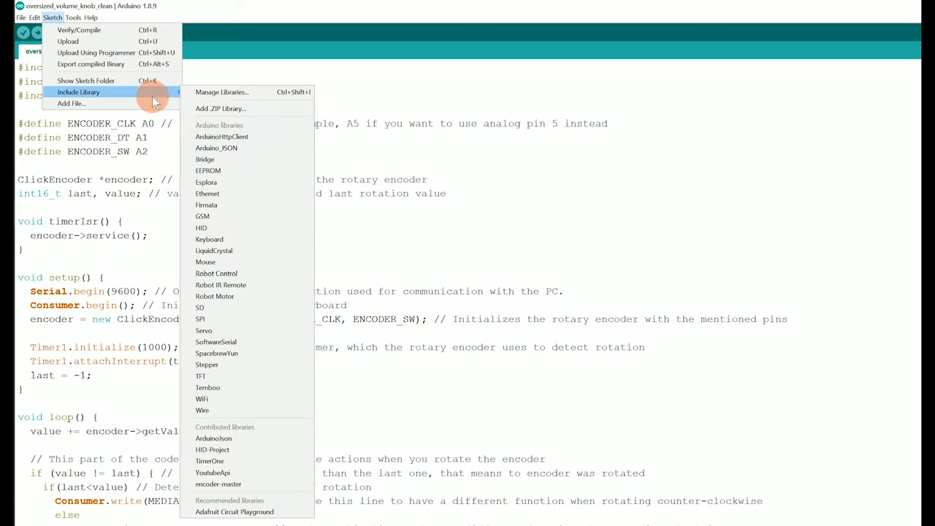
click(220, 108)
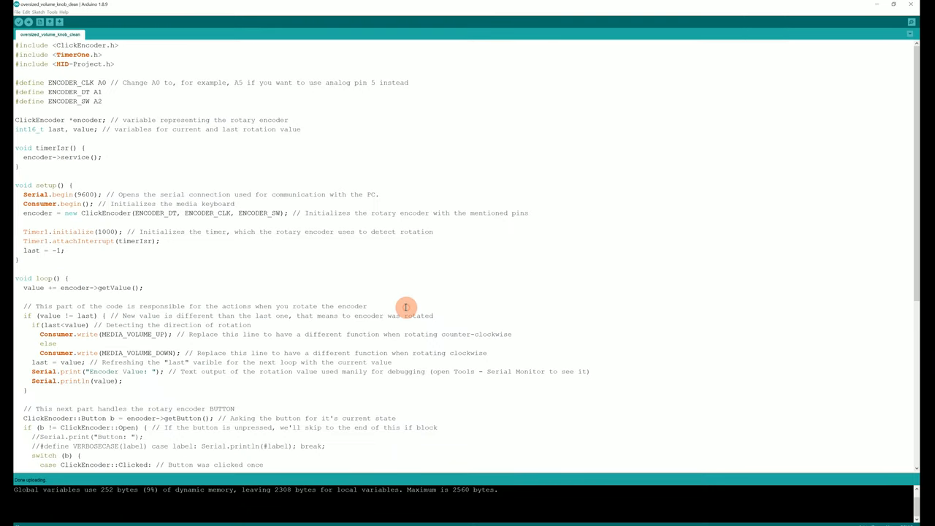
click(89, 26)
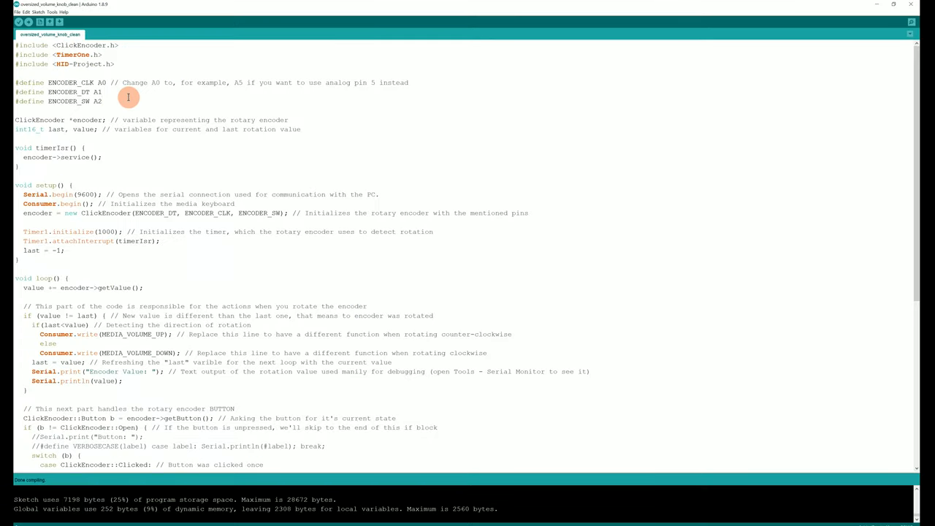
- Select board Arduino/Genuino Micro and port COM15, then start uploading the sketch
click(52, 12)
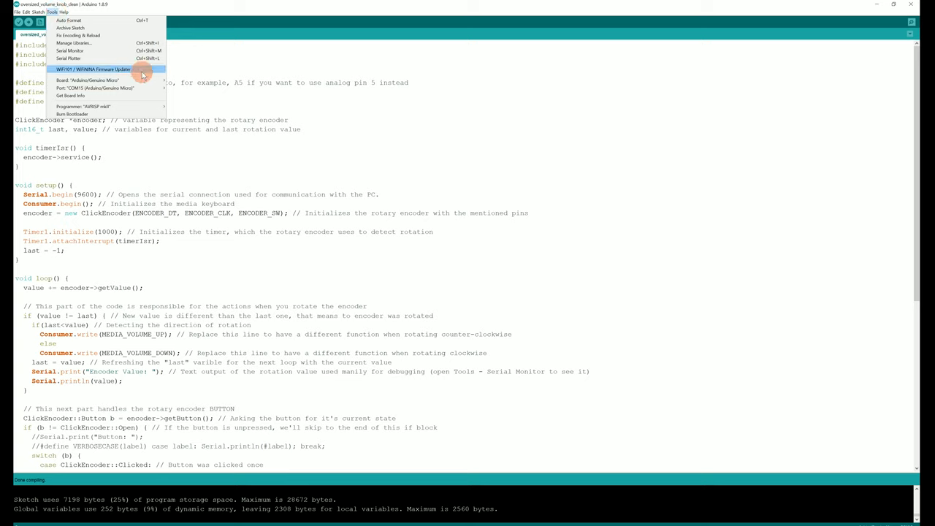
click(86, 79)
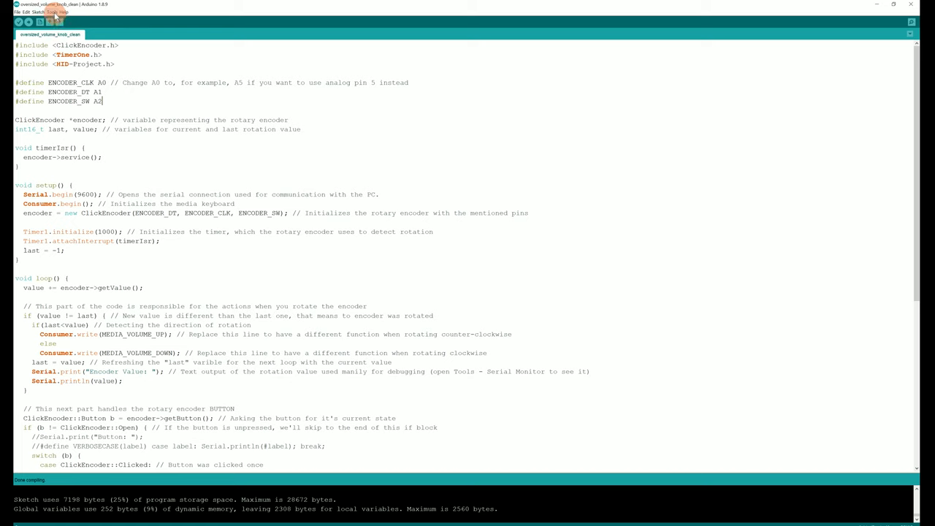
click(51, 11)
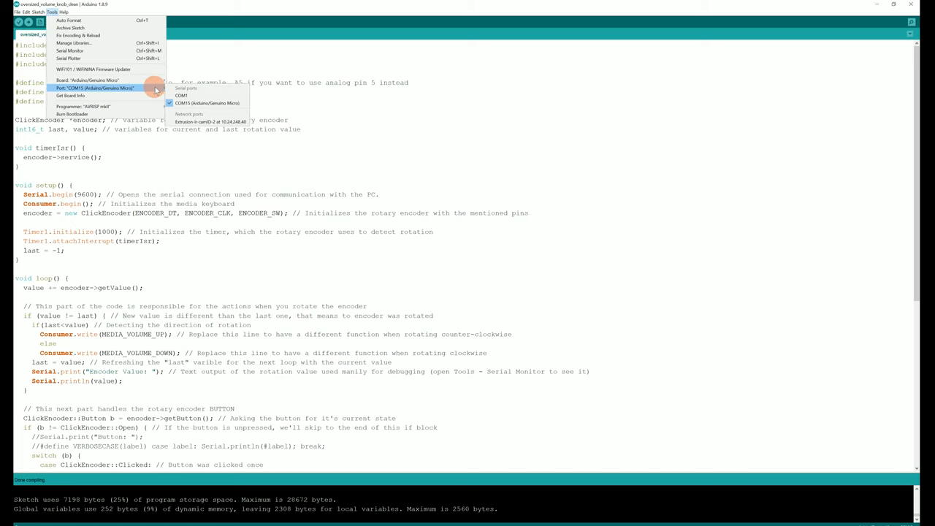
mouse_move(207, 102)
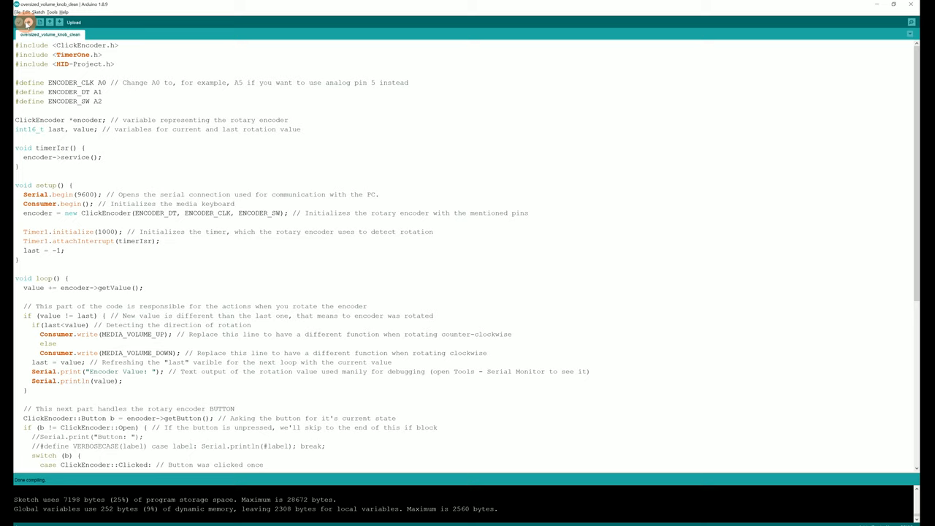
click(17, 22)
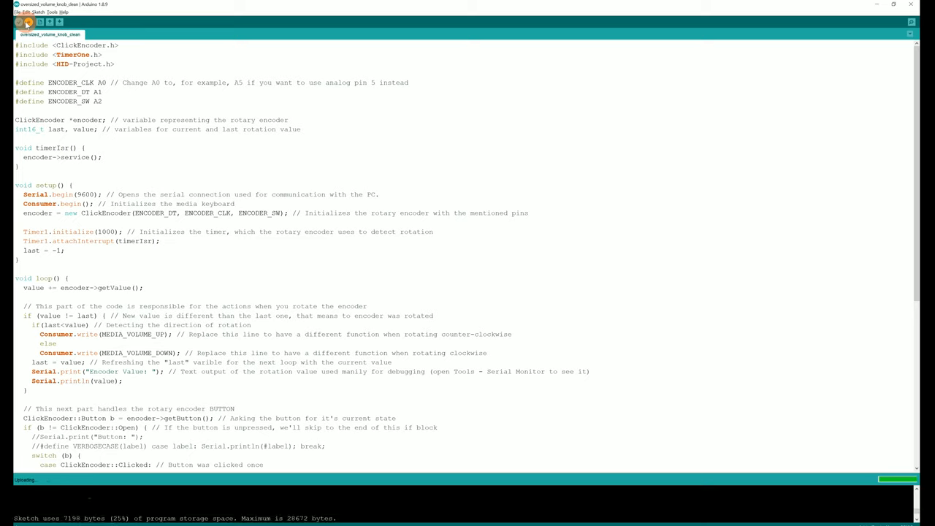